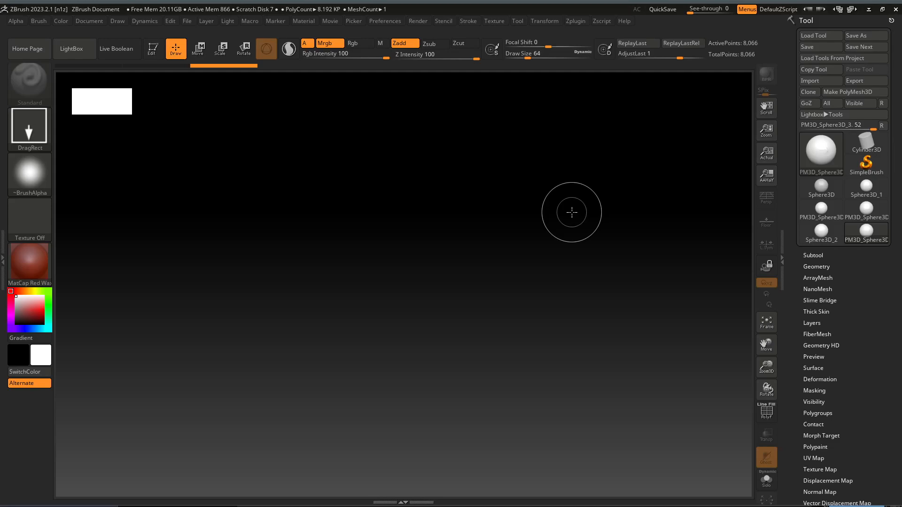
mouse_move(639, 197)
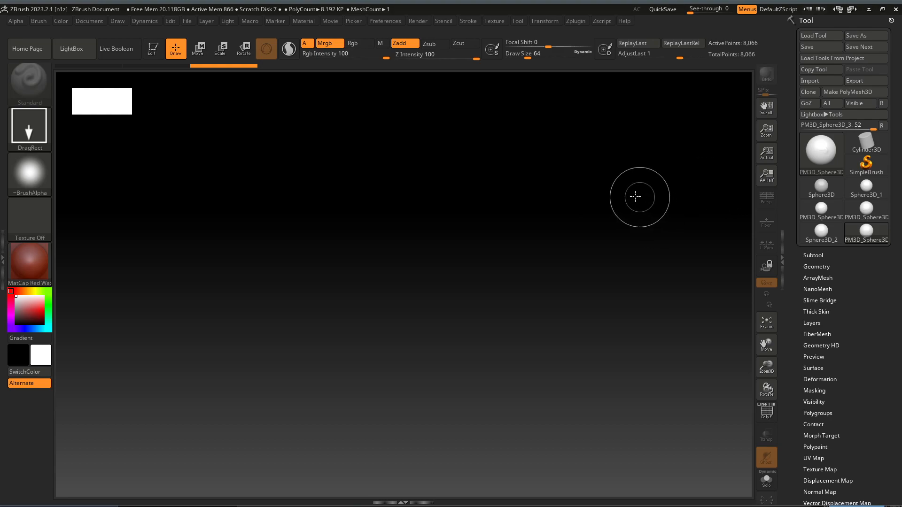
mouse_move(605, 241)
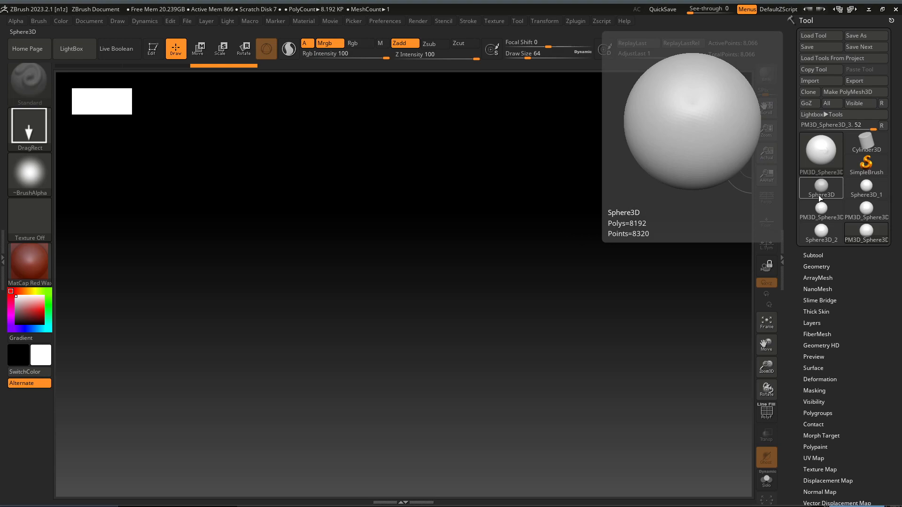
Select the Sphere3D primitive from the Tool palette as the current tool.
left_click(820, 188)
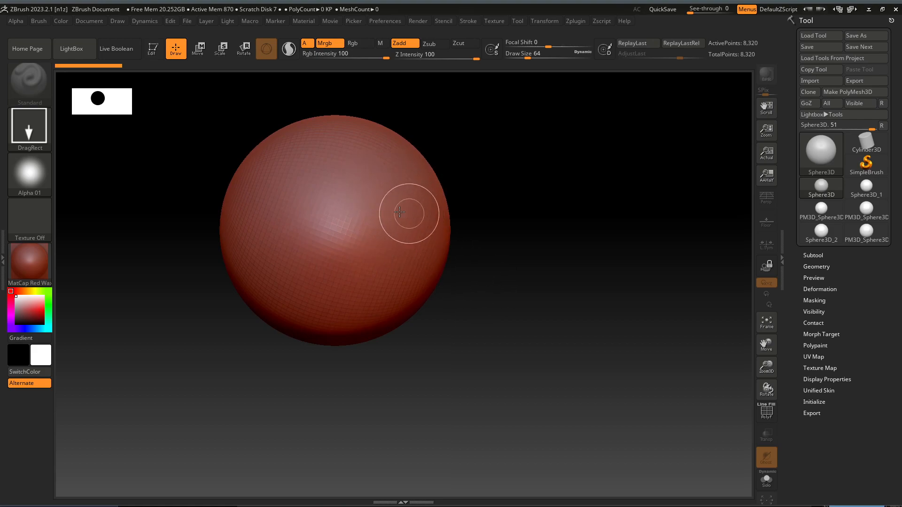
mouse_move(353, 192)
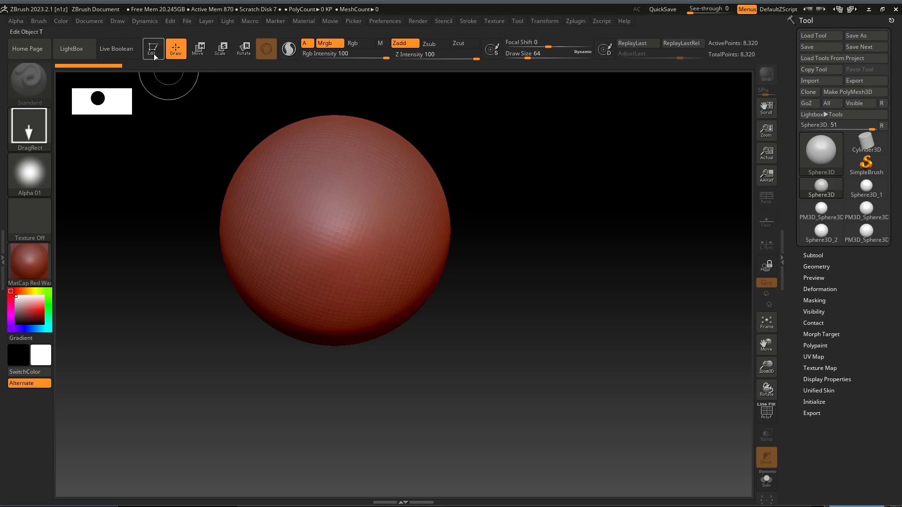
mouse_move(153, 48)
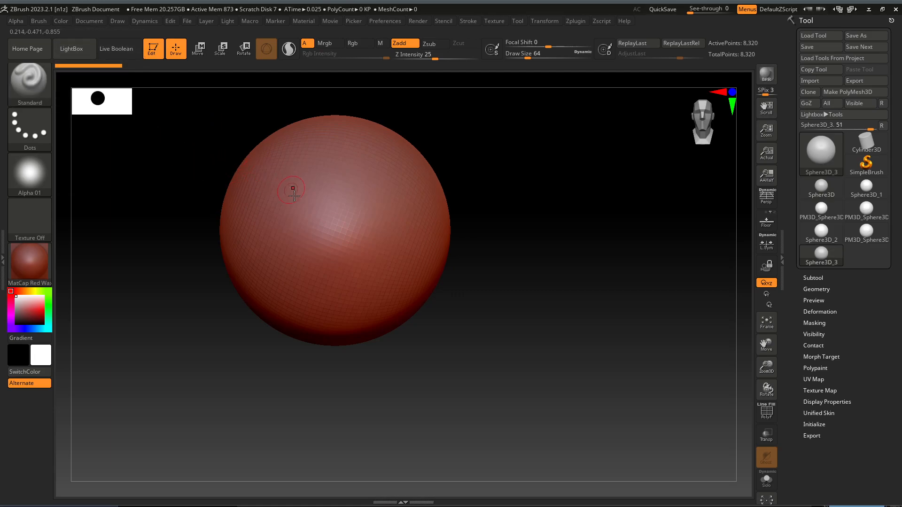
mouse_move(310, 201)
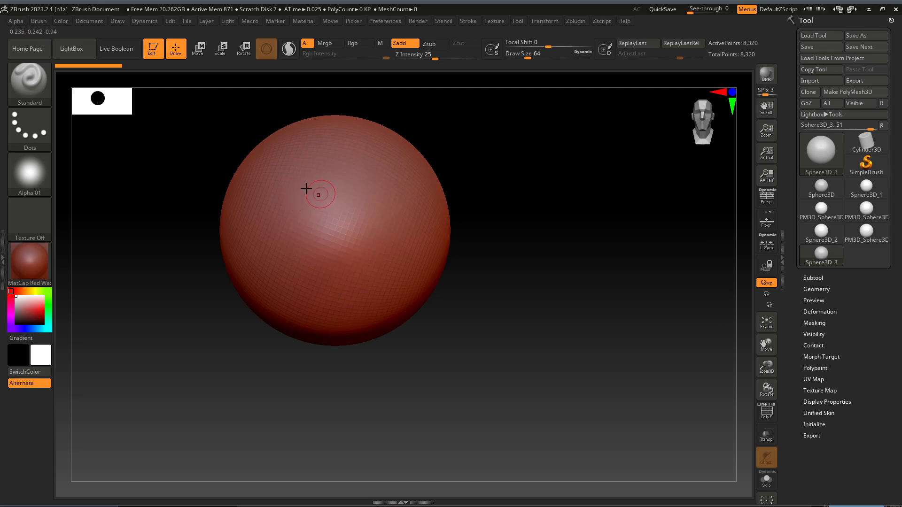
Convert the sphere into a sculptable PolyMesh3D with Make PolyMesh3D.
left_click(854, 93)
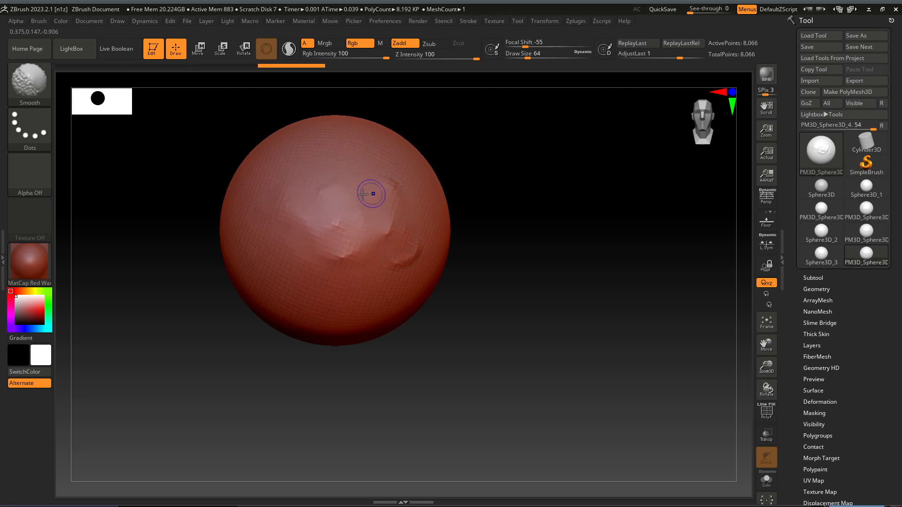
mouse_move(335, 211)
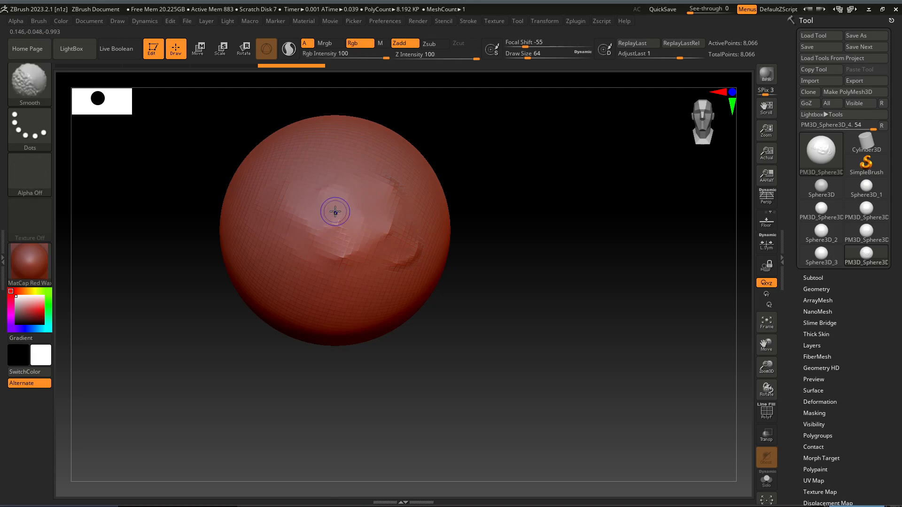